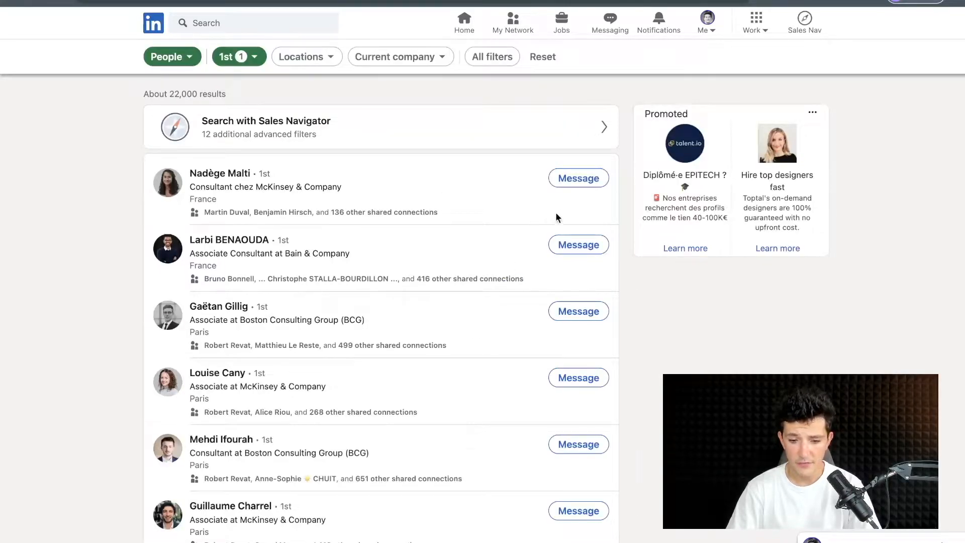
- View the top 1st-degree connection's profile and contact details, then dismiss the Contact Info dialog
click(579, 178)
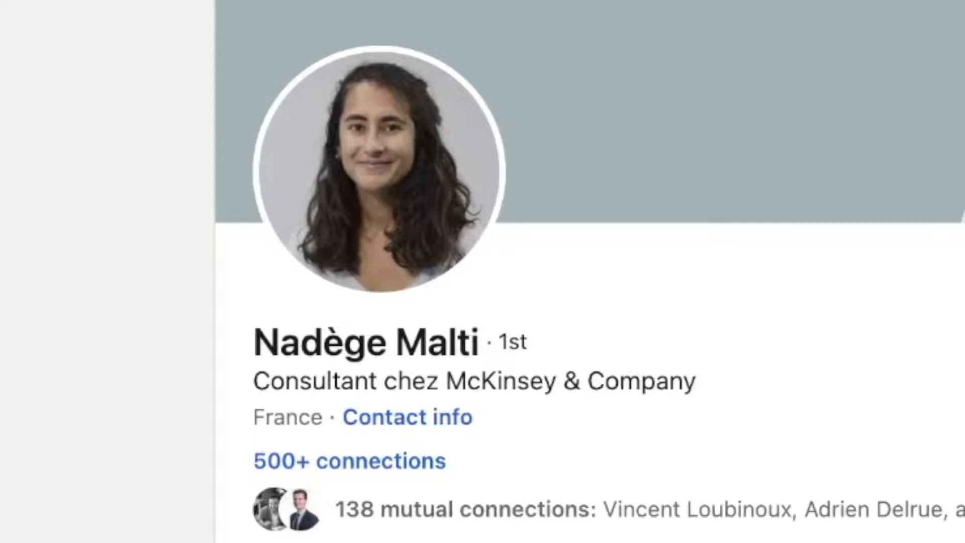
mouse_move(432, 424)
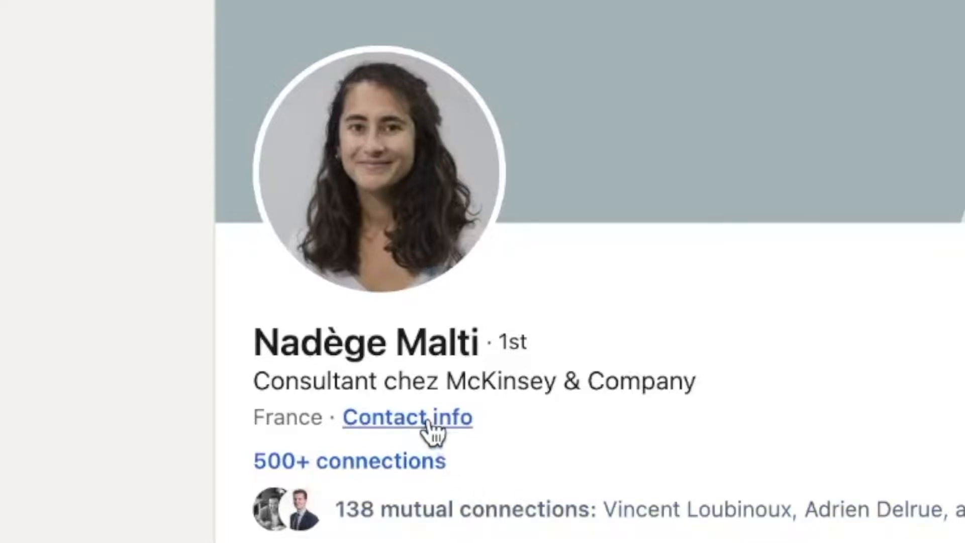
click(410, 417)
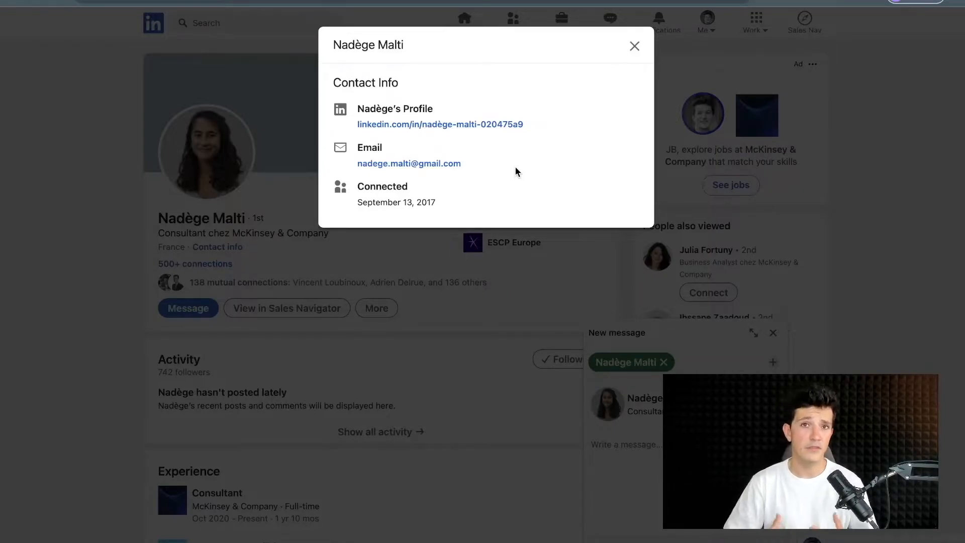
click(634, 47)
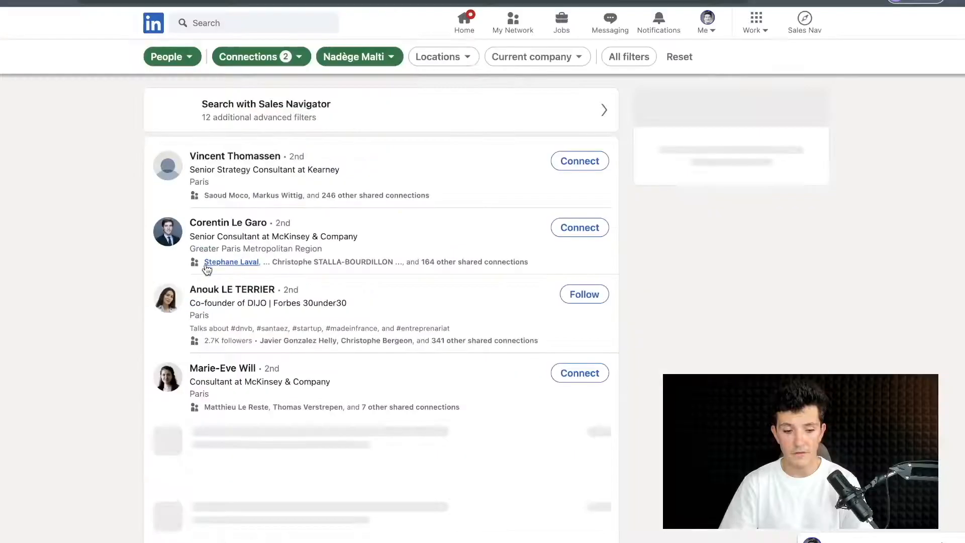
- View the second 2nd-degree member's profile from the connections list and check their contact details
click(230, 261)
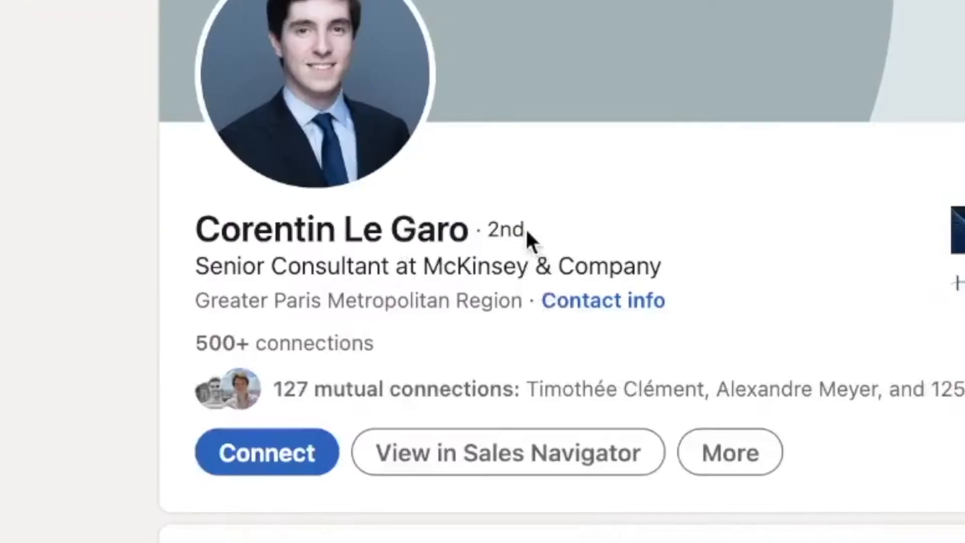
mouse_move(595, 233)
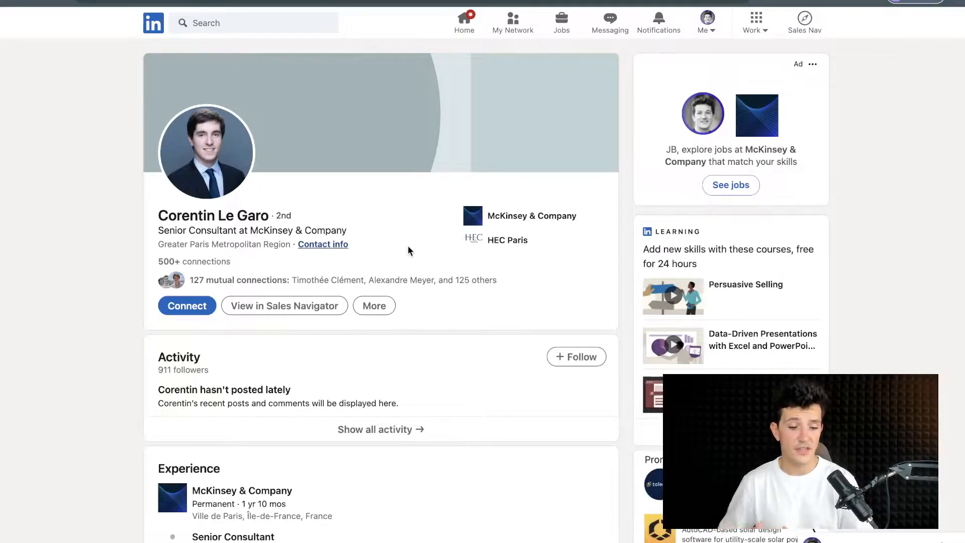
click(322, 244)
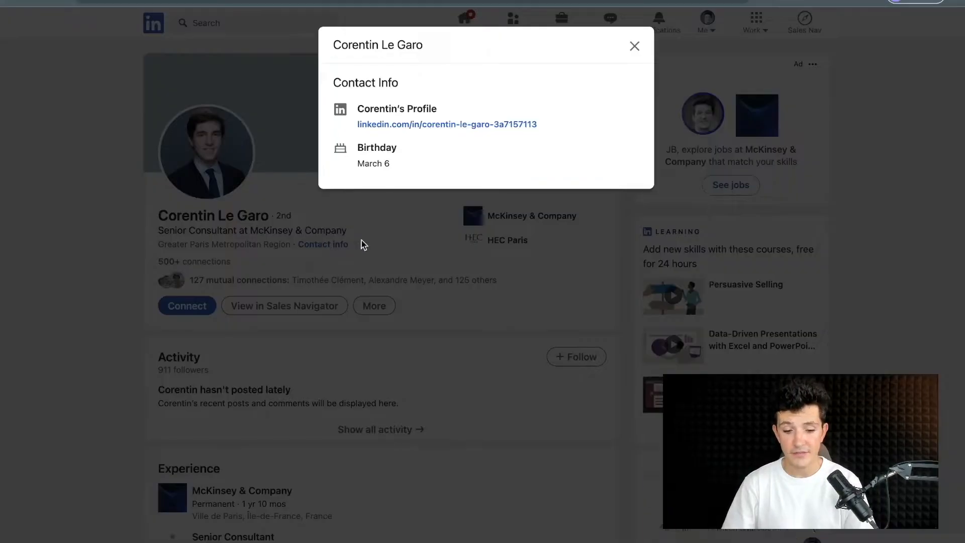
mouse_move(414, 166)
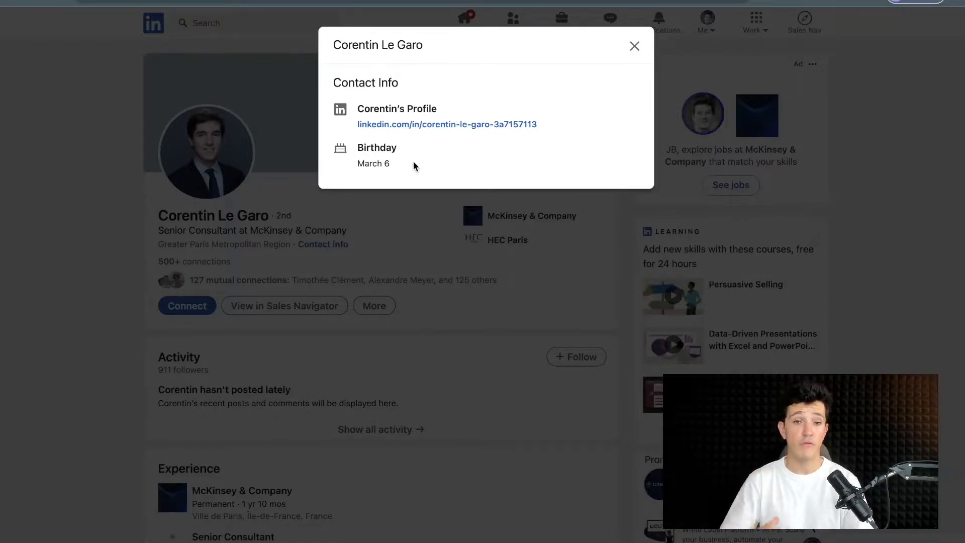
mouse_move(349, 140)
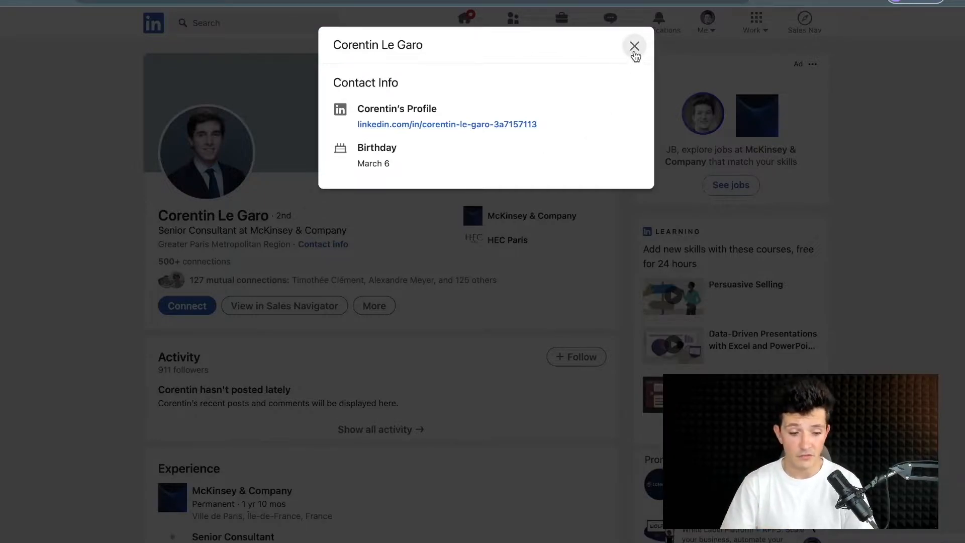
click(634, 46)
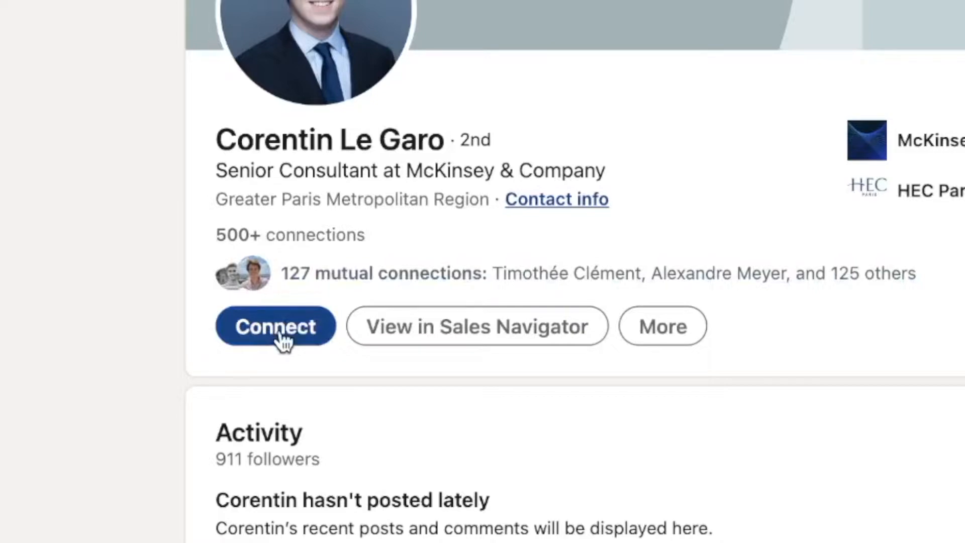
- Send a connection invitation to the 2nd-degree member and move on to a 3rd-degree sales director's profile
click(275, 326)
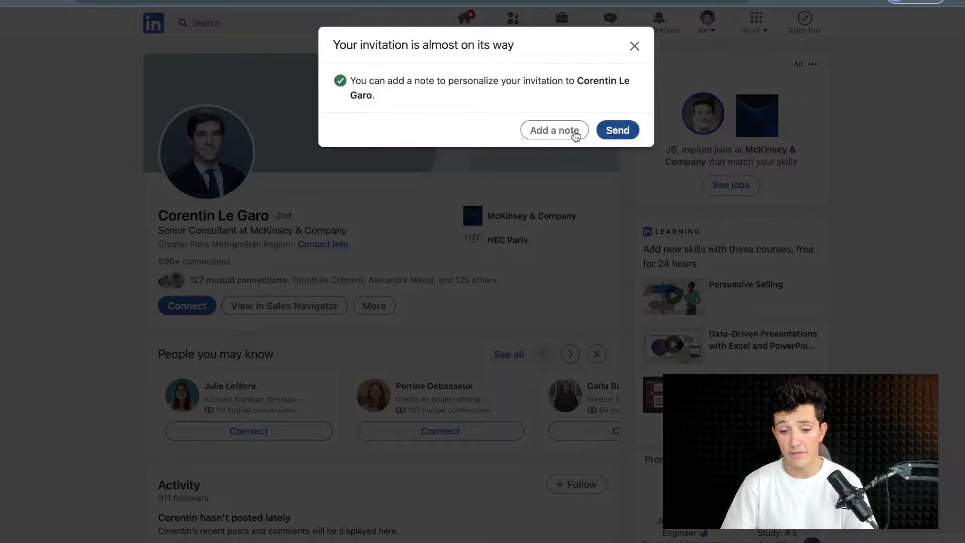
click(553, 130)
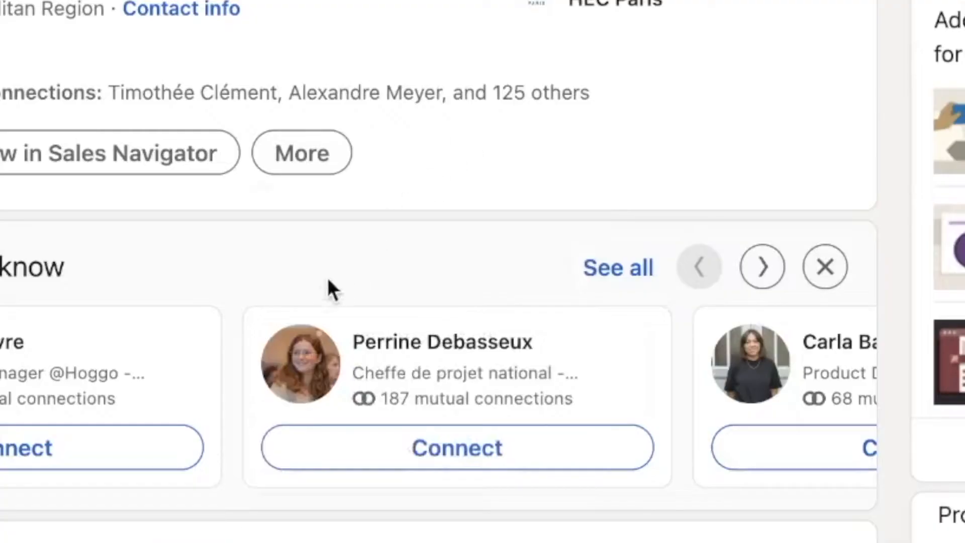
click(302, 153)
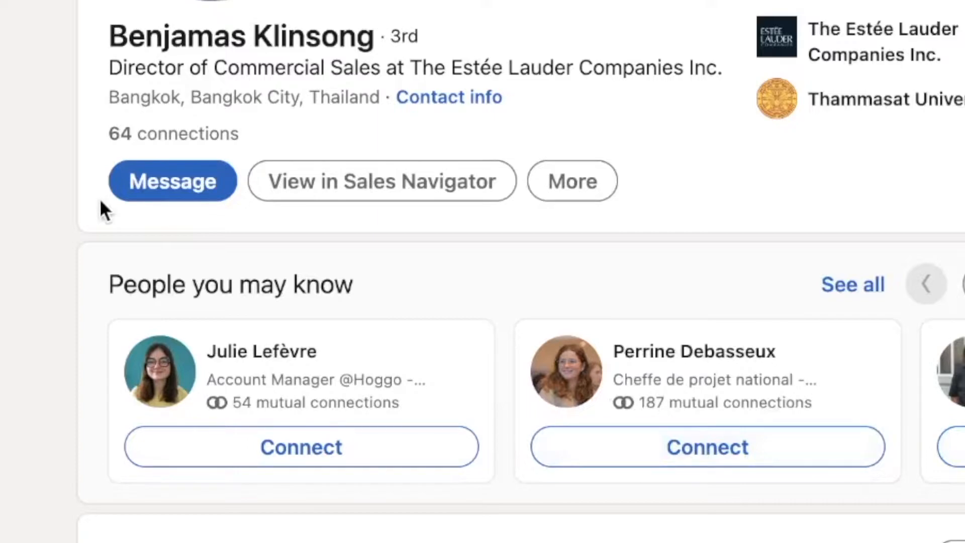
mouse_move(450, 241)
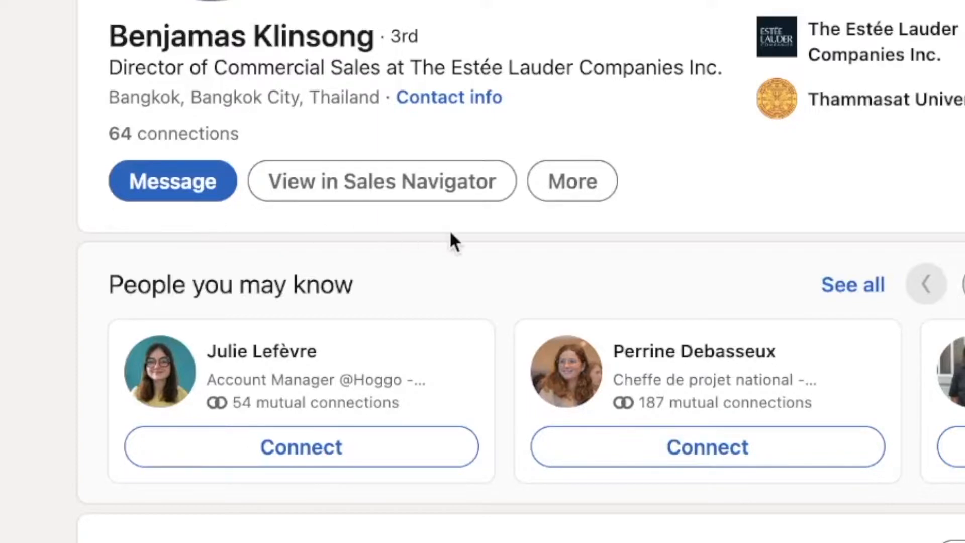
- Begin a Connect invitation to the 3rd-degree sales director via More, ready to write a personal note
click(572, 180)
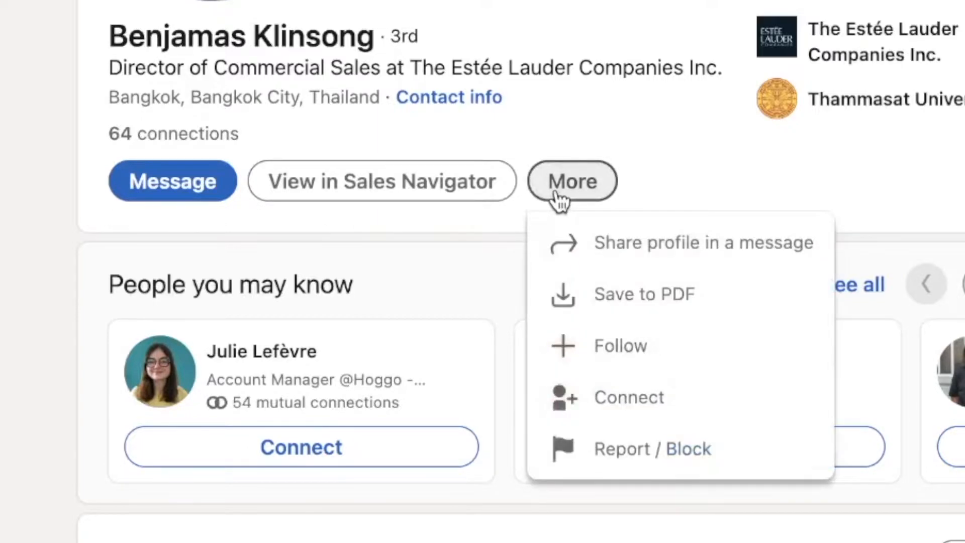
click(628, 397)
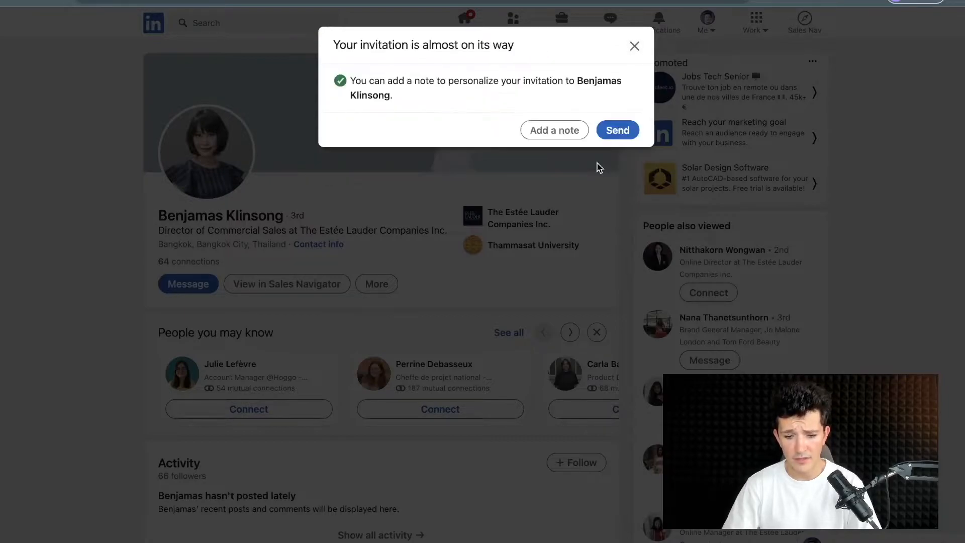
click(554, 129)
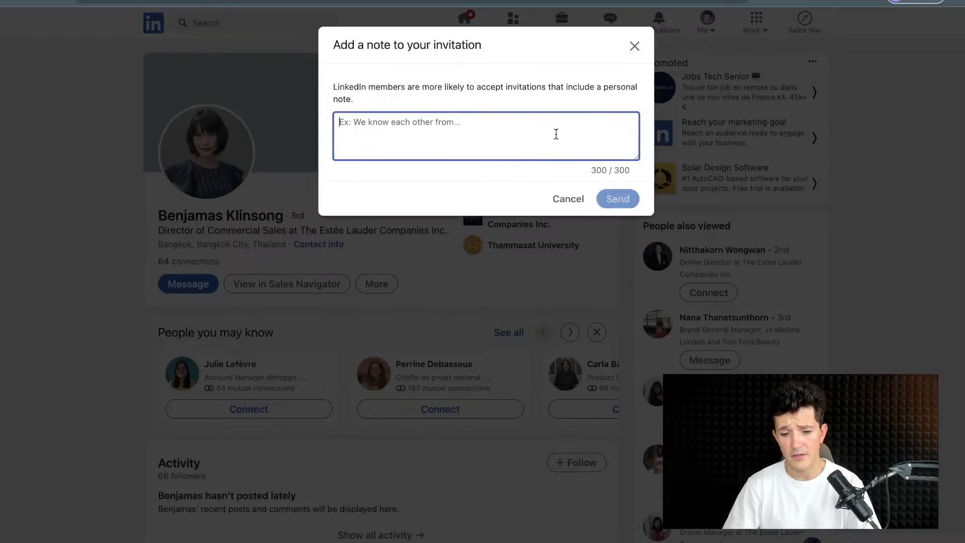
click(568, 198)
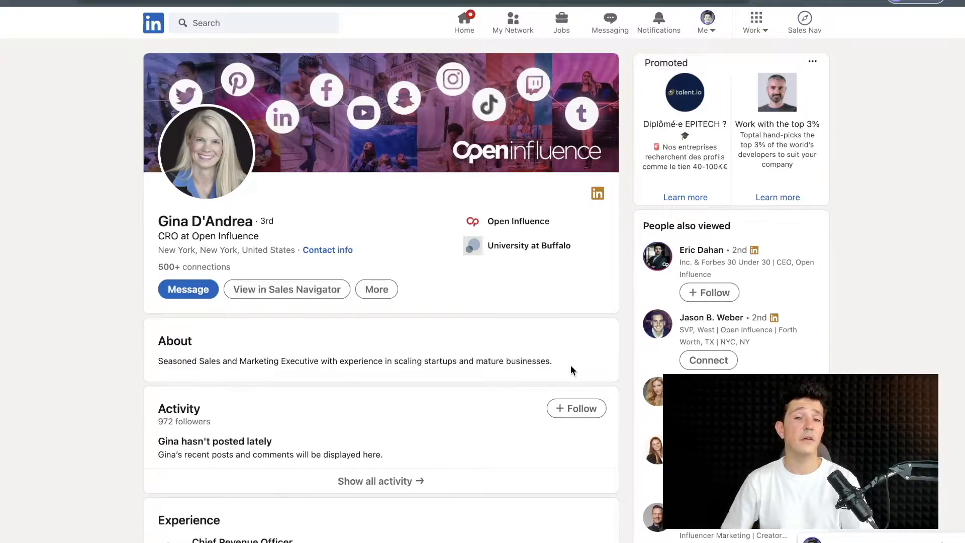
mouse_move(200, 407)
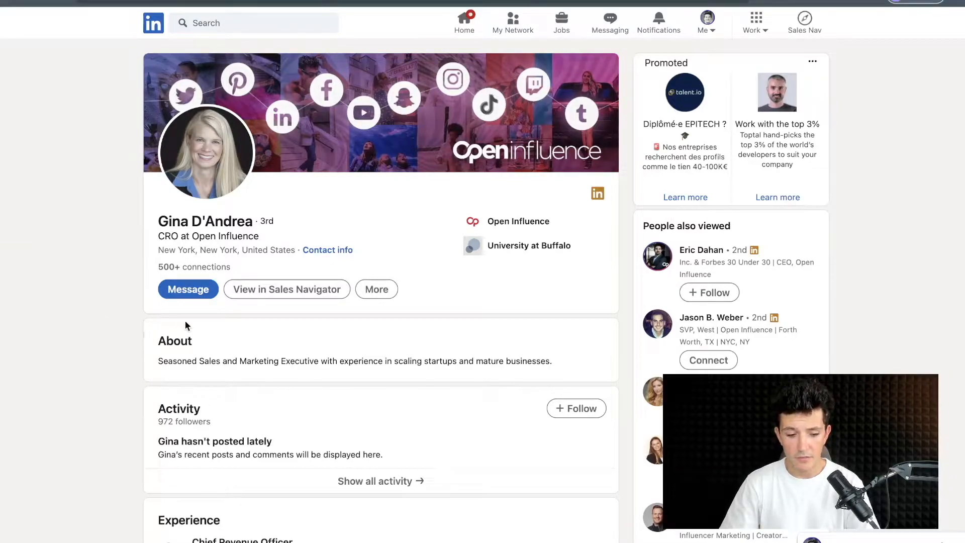
- Start a new direct message to the third-degree Open Influence CRO
click(188, 289)
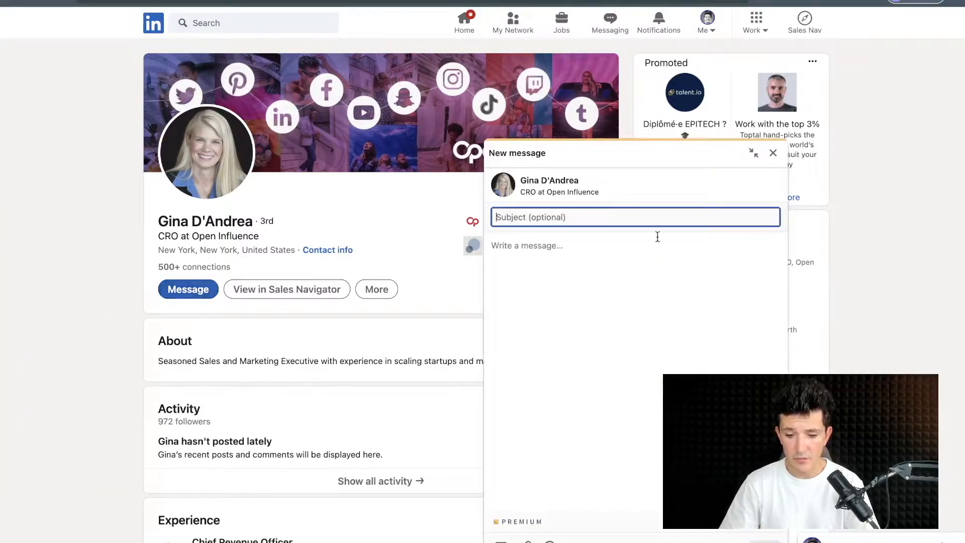
mouse_move(682, 290)
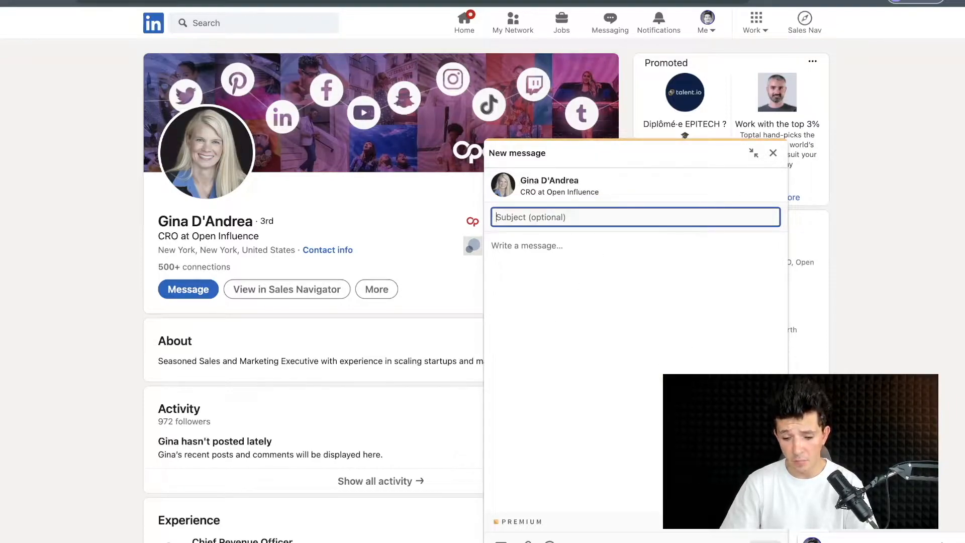
mouse_move(691, 535)
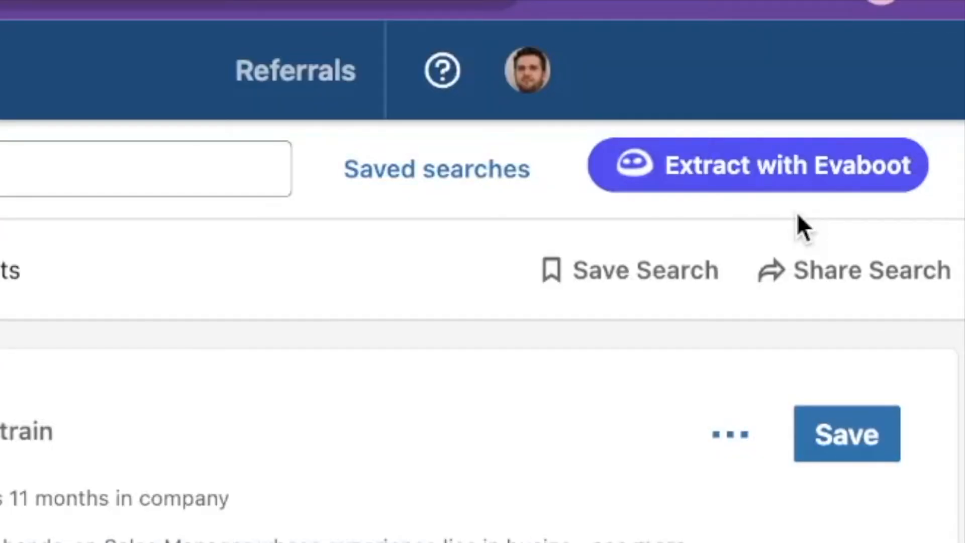
mouse_move(768, 189)
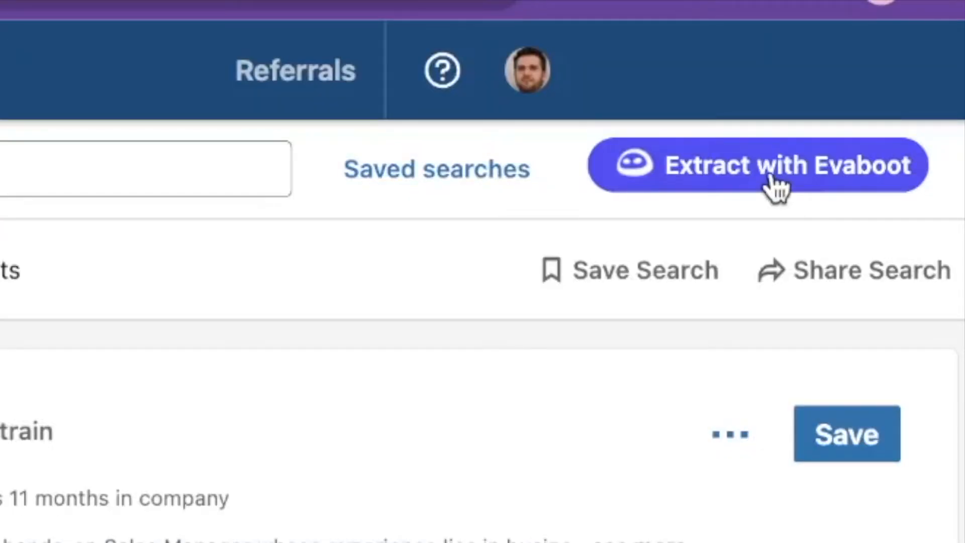
- Extract the Sales Navigator search with Evaboot and download the finished Test Search leads file
click(774, 165)
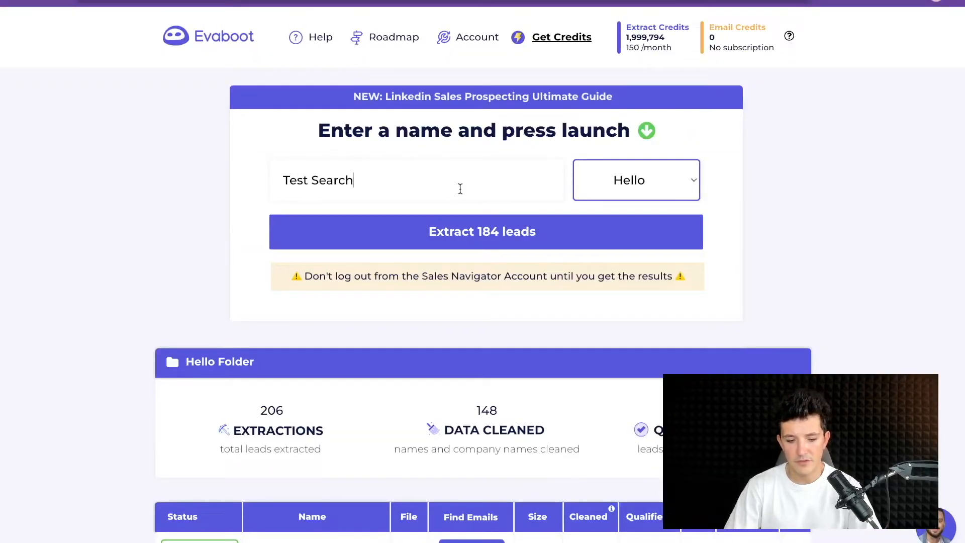
scroll(down, 3)
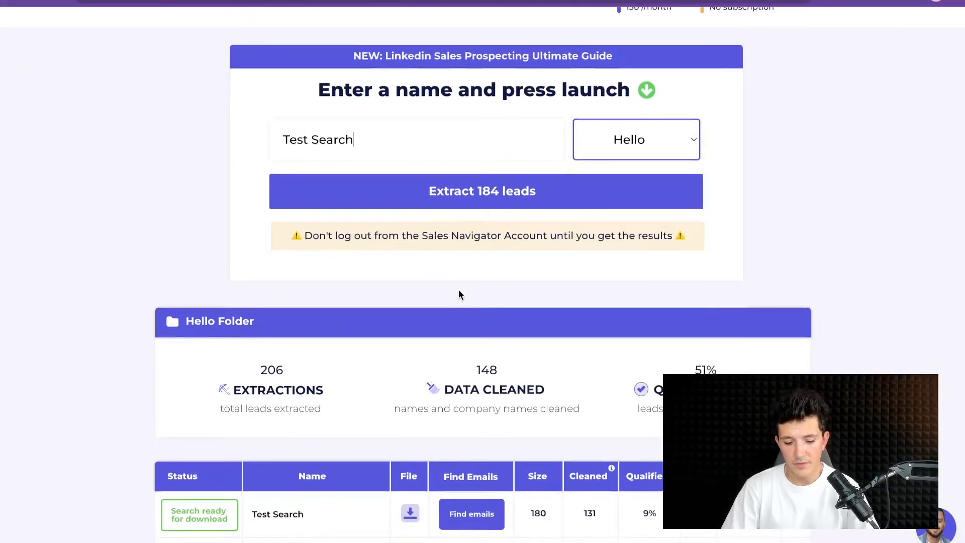
scroll(down, 3)
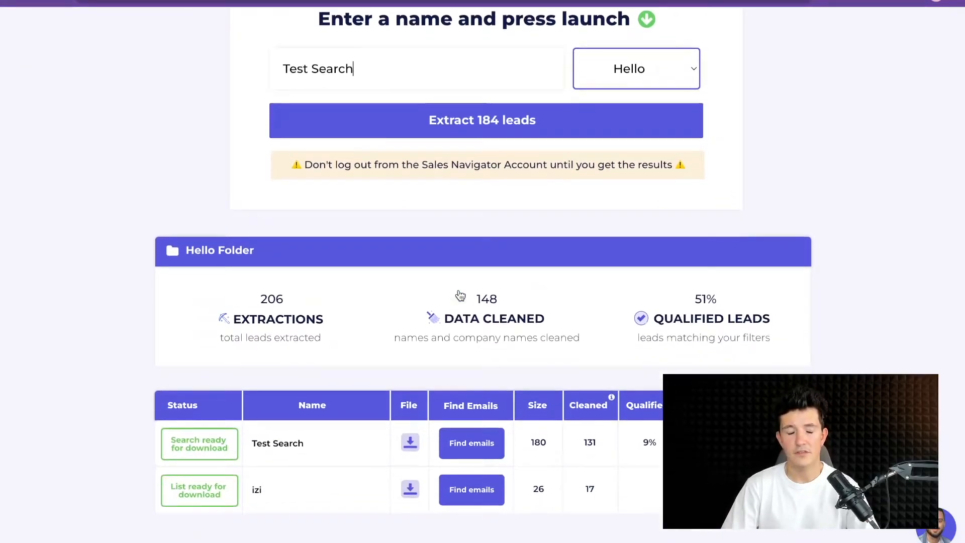
scroll(down, 3)
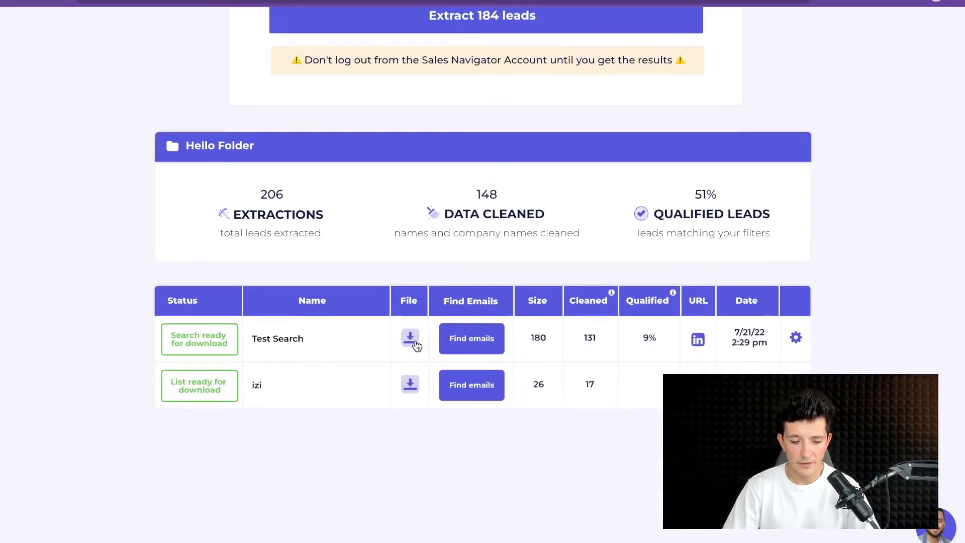
click(409, 337)
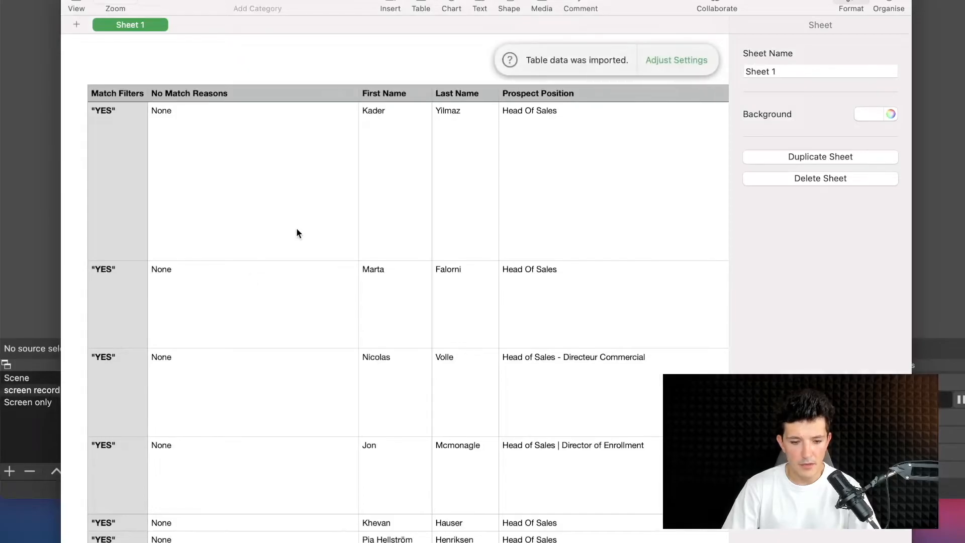
- Scroll the leads table right to the Prospect is Premium and Prospect is Open Profile columns
scroll(right, 3)
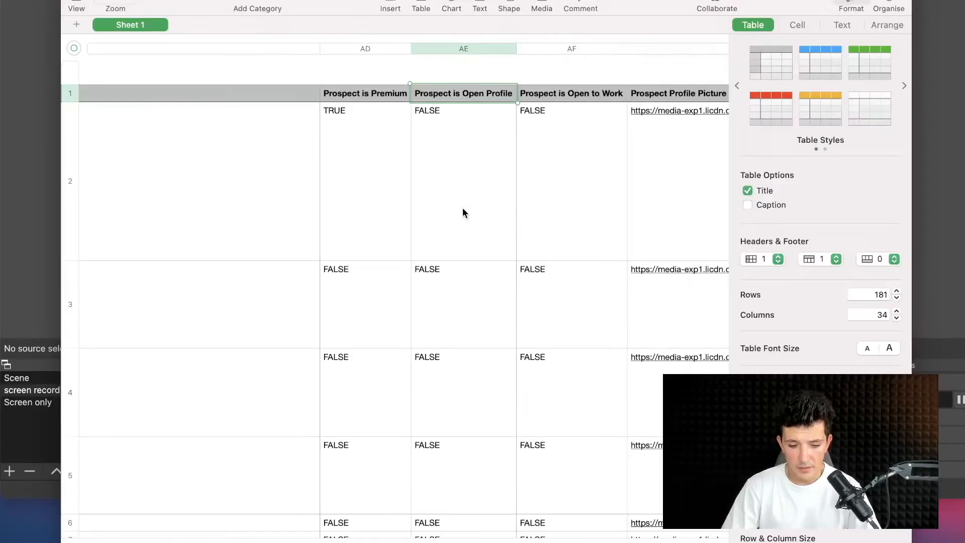
scroll(down, 3)
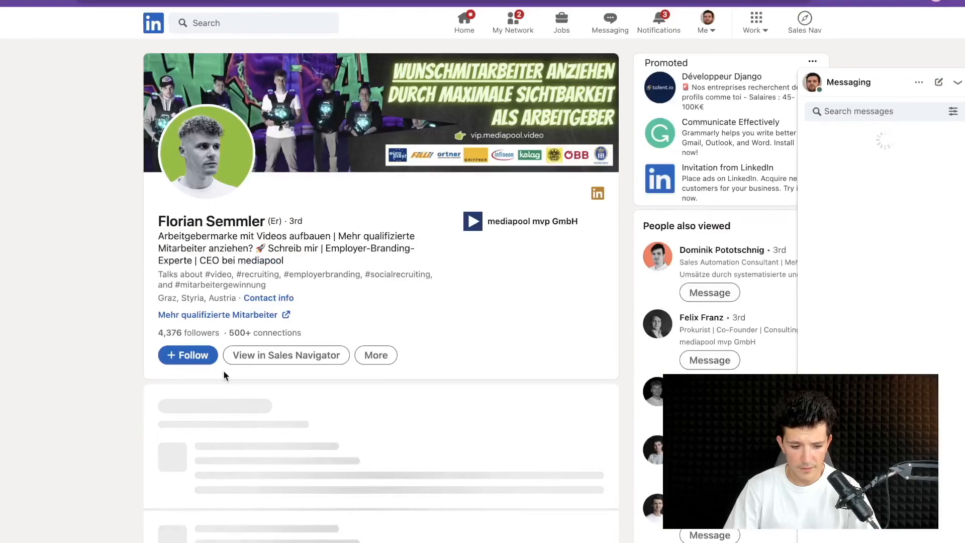
- Start a new message to the third-degree mediapool CEO from the More actions menu
click(376, 354)
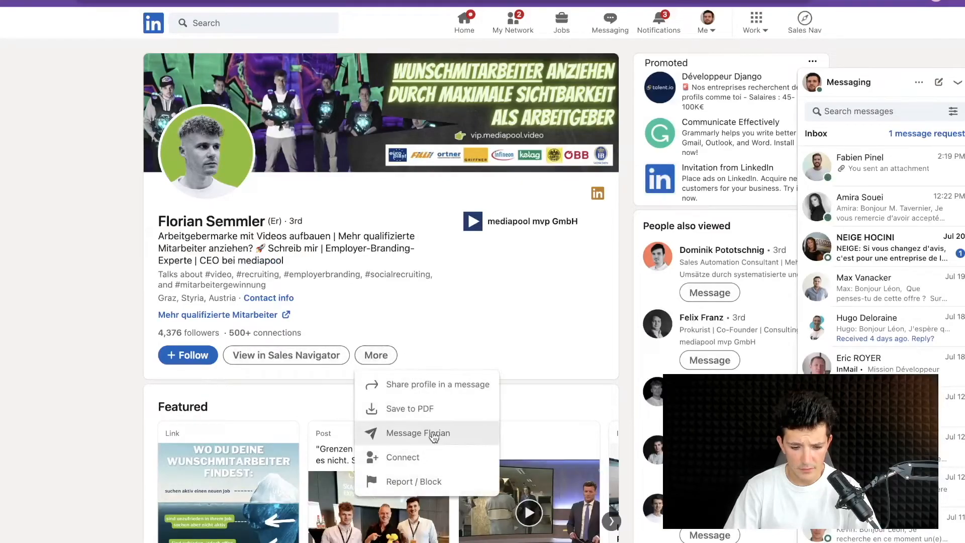
click(418, 432)
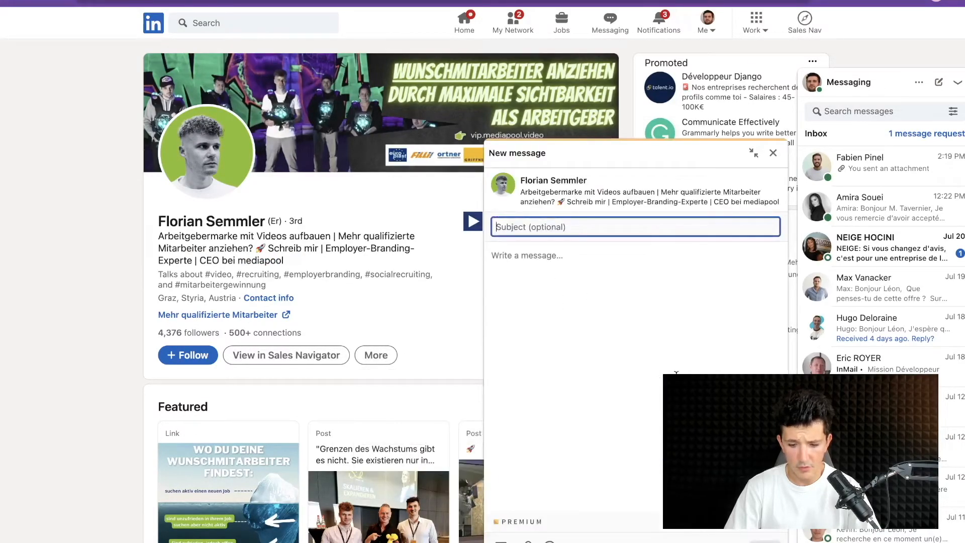
mouse_move(597, 244)
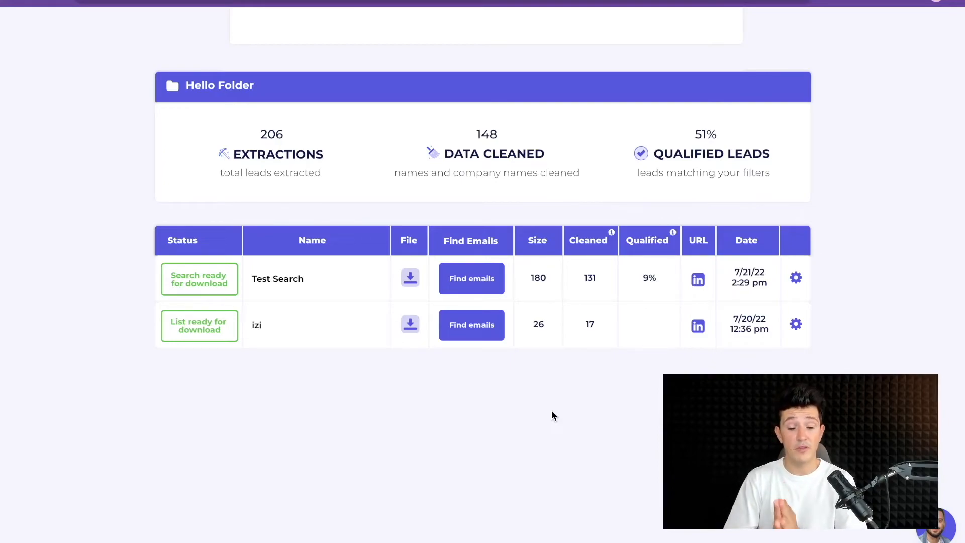
mouse_move(357, 405)
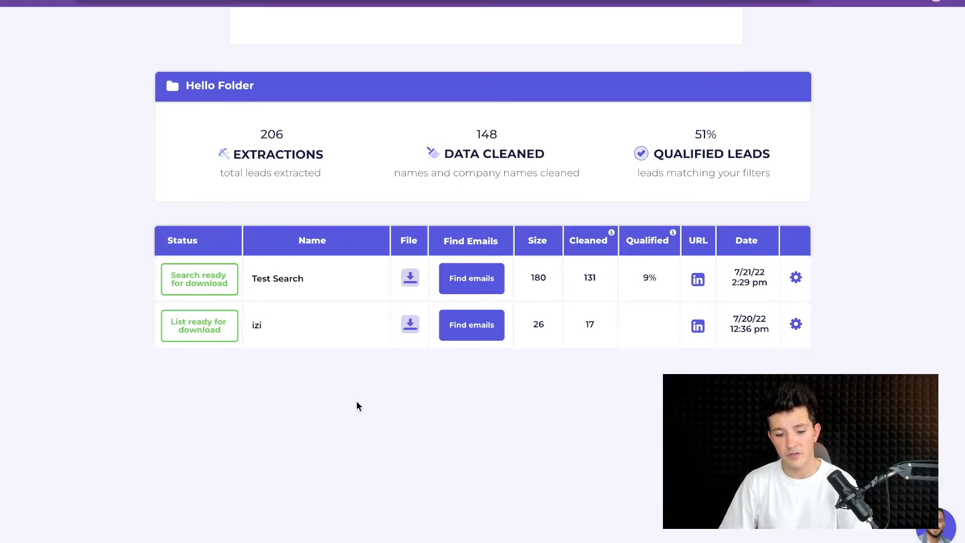